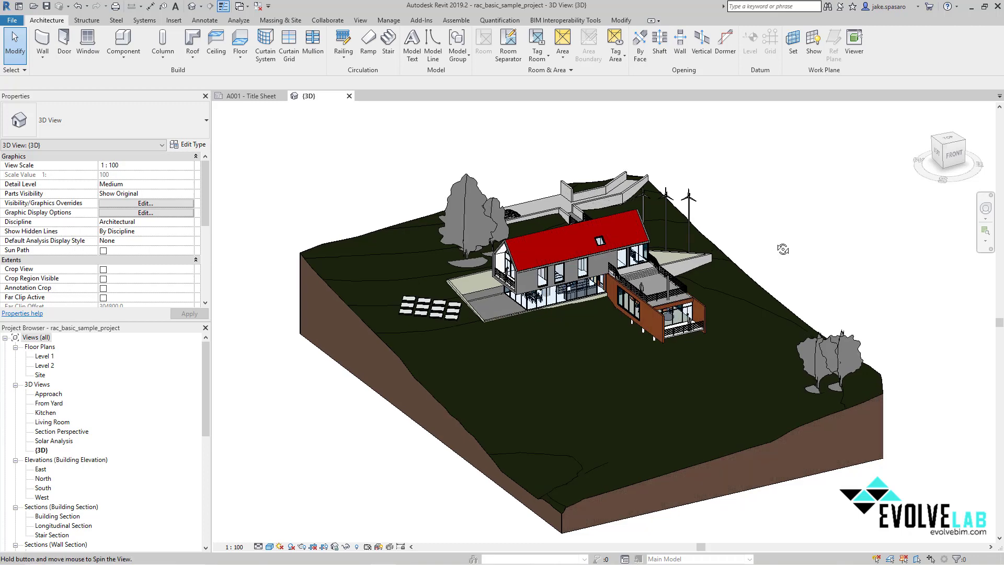
Step: Upload rac_basic_sample_project.rvt from the Downloads folder to Autodesk Viewer
{"action": "left_click_drag", "start_coordinate": [782, 248], "coordinate": [806, 276]}
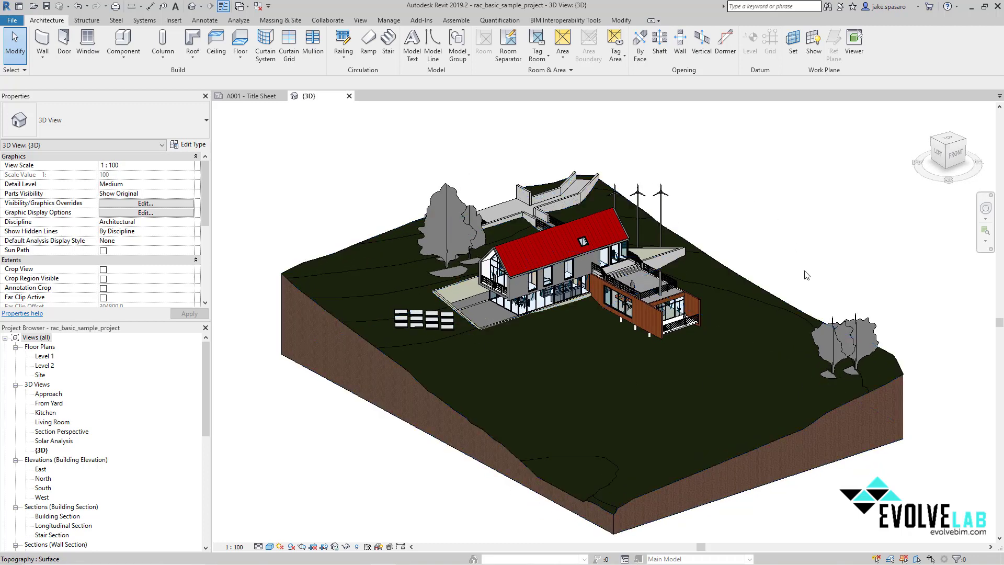
{"action": "mouse_move", "coordinate": [791, 202]}
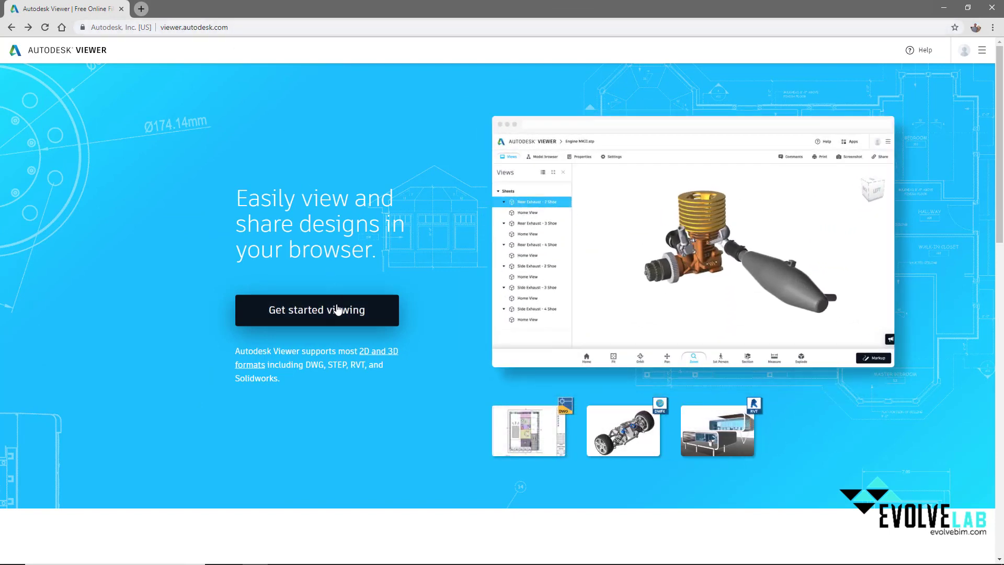
{"action": "left_click", "coordinate": [316, 309]}
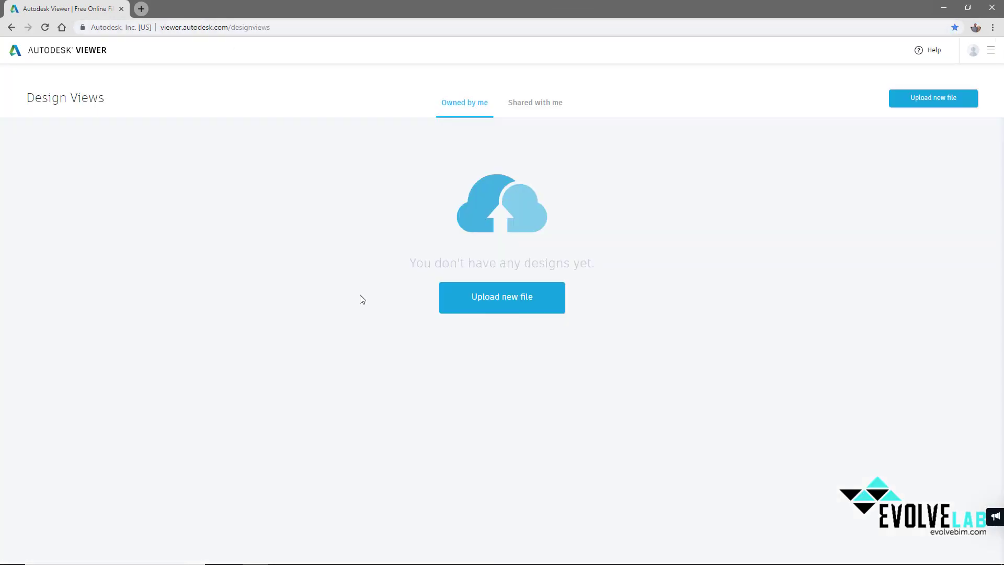
{"action": "left_click", "coordinate": [501, 297]}
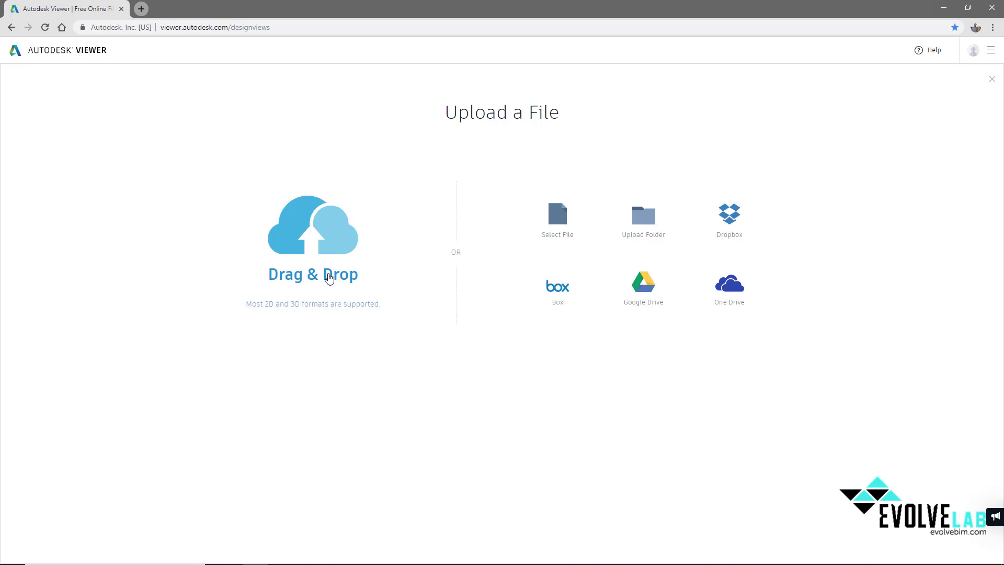
{"action": "left_click", "coordinate": [556, 214]}
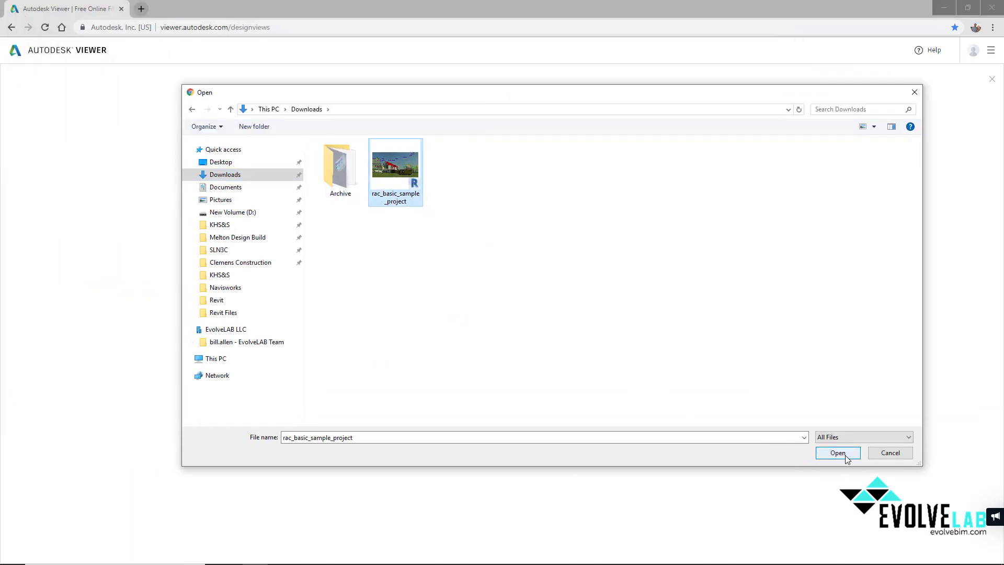
{"action": "left_click", "coordinate": [838, 452]}
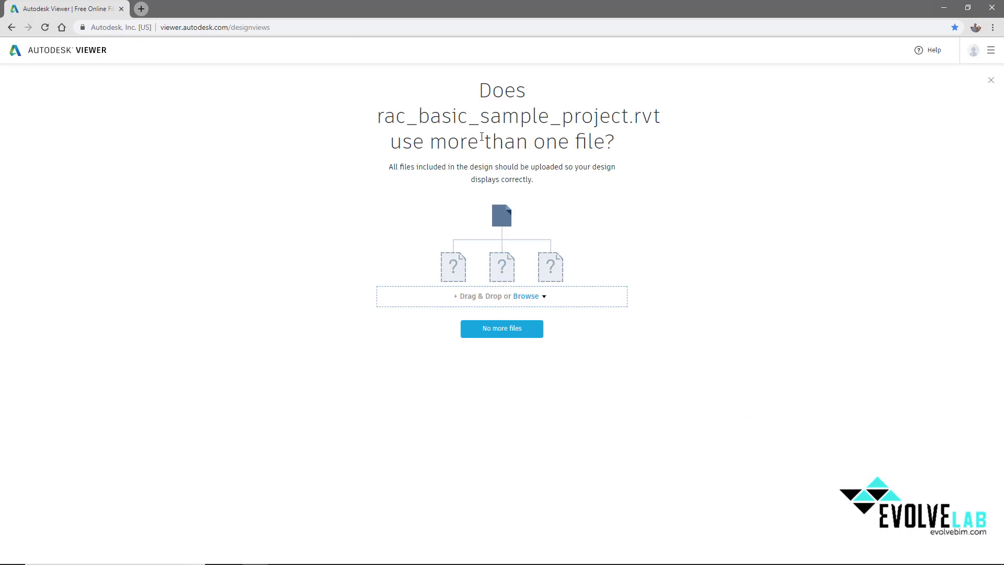
{"action": "left_click", "coordinate": [501, 328]}
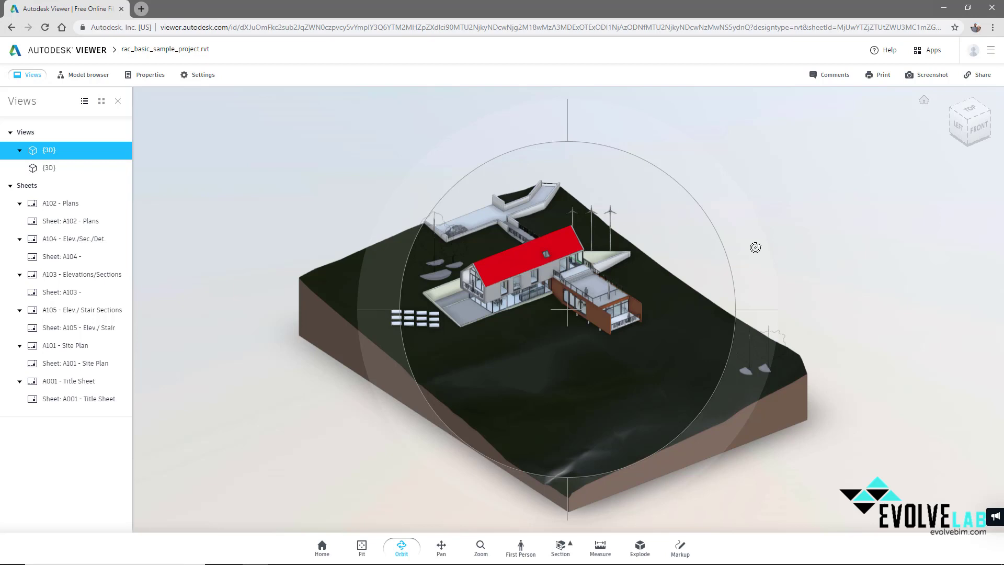
{"action": "mouse_move", "coordinate": [752, 251]}
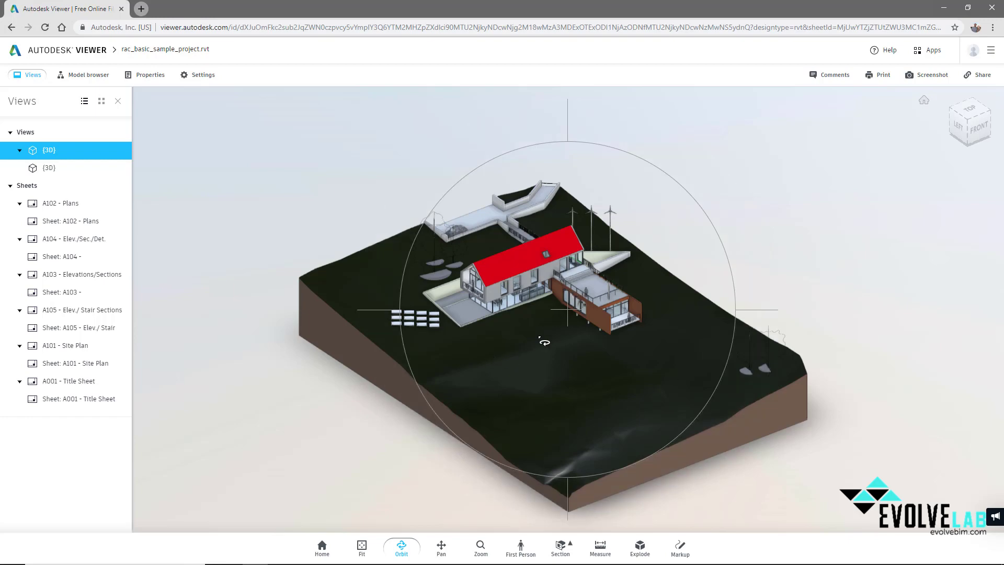
Step: Orbit the house to an overhead view and switch to First Person navigation
{"action": "left_click", "coordinate": [440, 548]}
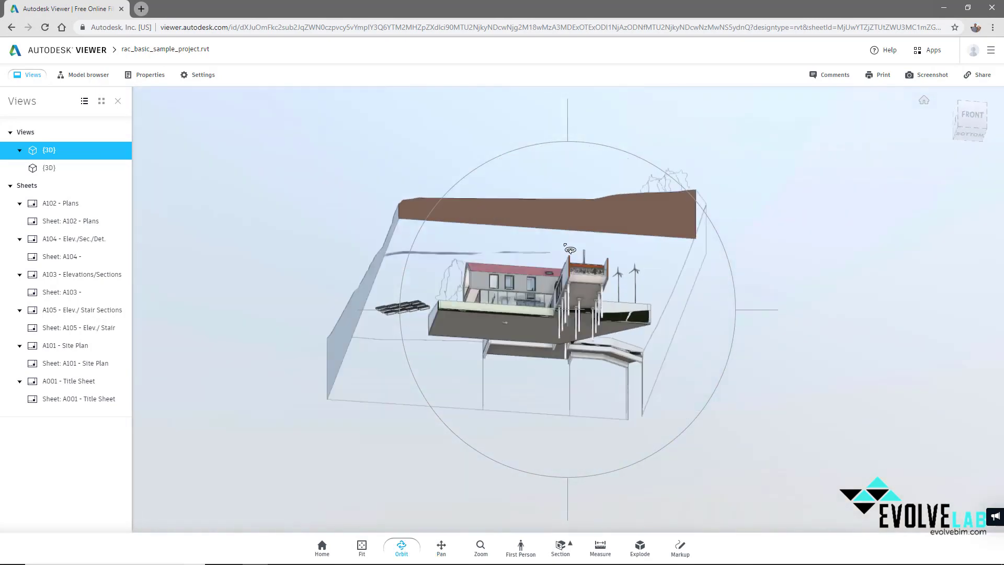
{"action": "left_click_drag", "start_coordinate": [567, 250], "coordinate": [580, 301]}
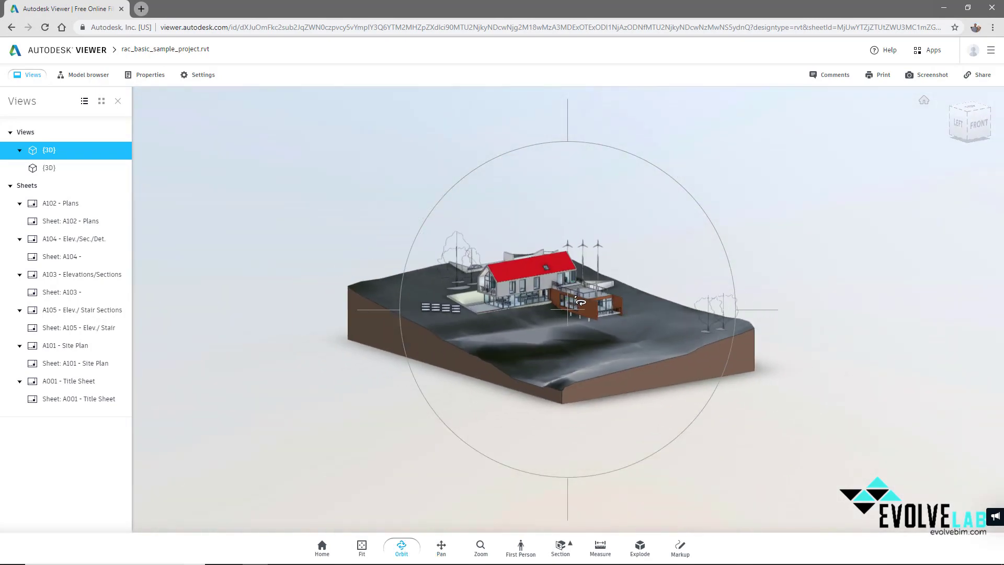
{"action": "left_click", "coordinate": [520, 548]}
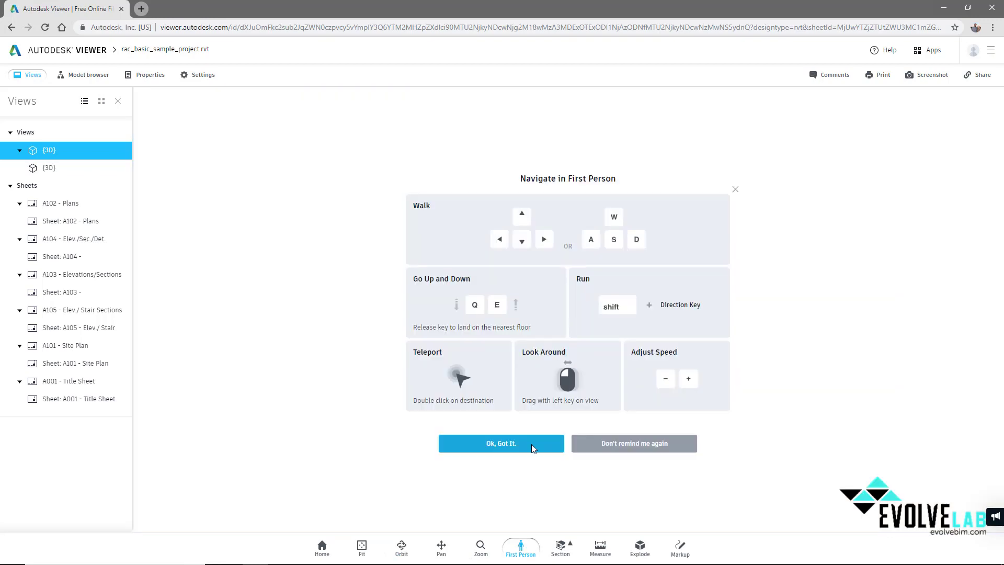
Step: Dismiss the first-person guide and open the A102 - Plans sheet
{"action": "left_click", "coordinate": [501, 443]}
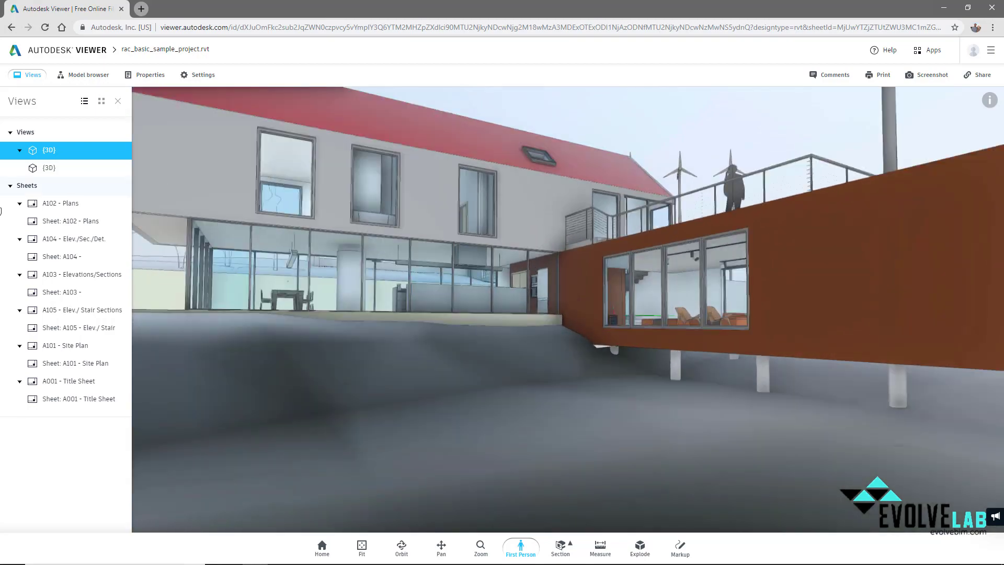
{"action": "left_click", "coordinate": [61, 203]}
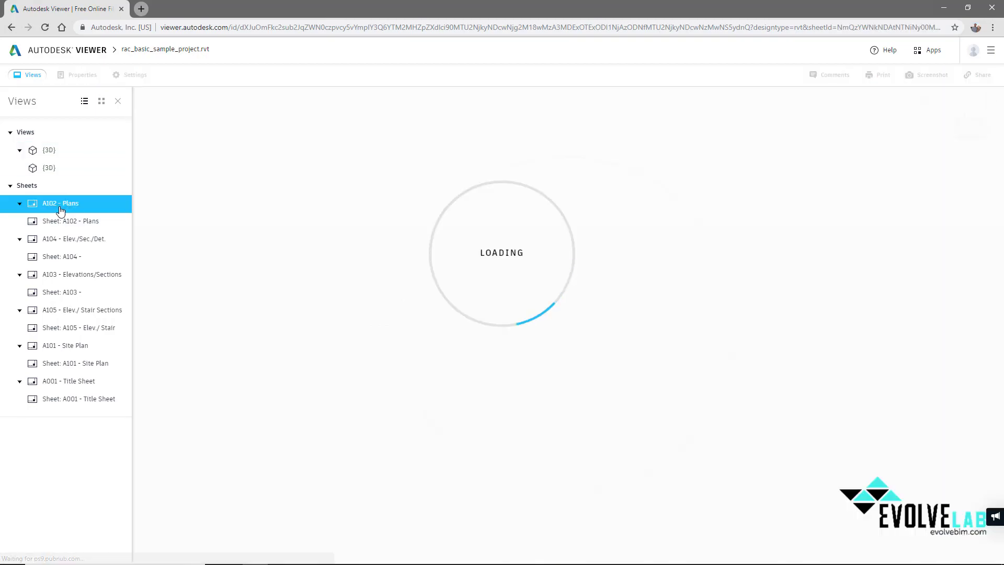
Step: Reselect A102 - Plans and look around the Level 1 plan with Pan
{"action": "left_click", "coordinate": [60, 203]}
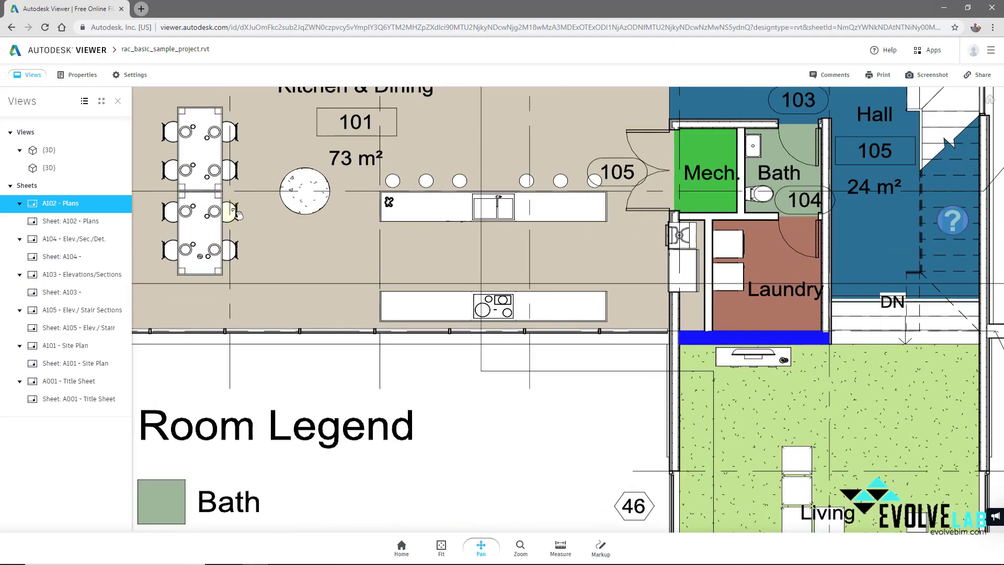
{"action": "left_click", "coordinate": [228, 211]}
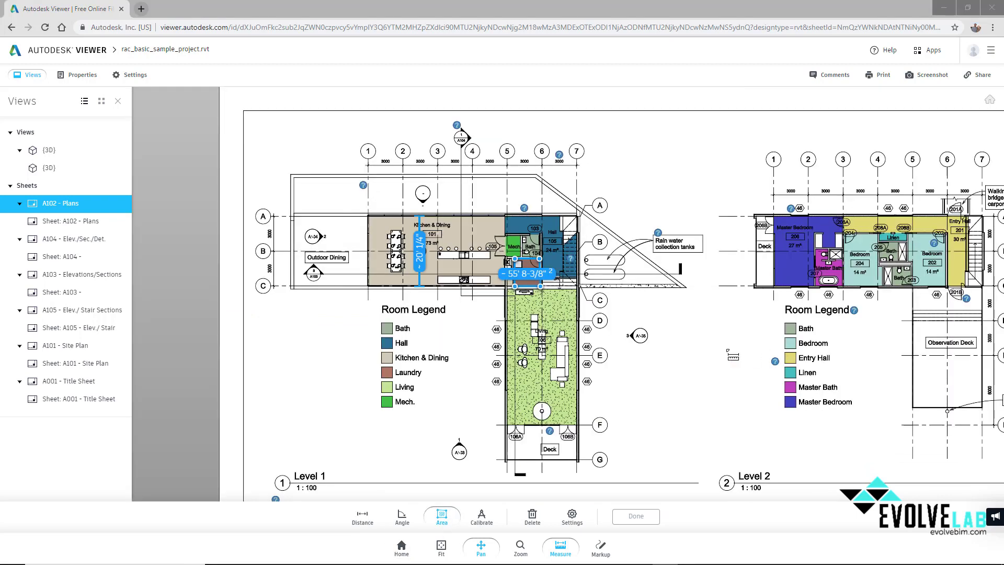
Step: Open the Share pane, showing the design can be shared for 30 more days
{"action": "left_click", "coordinate": [978, 74]}
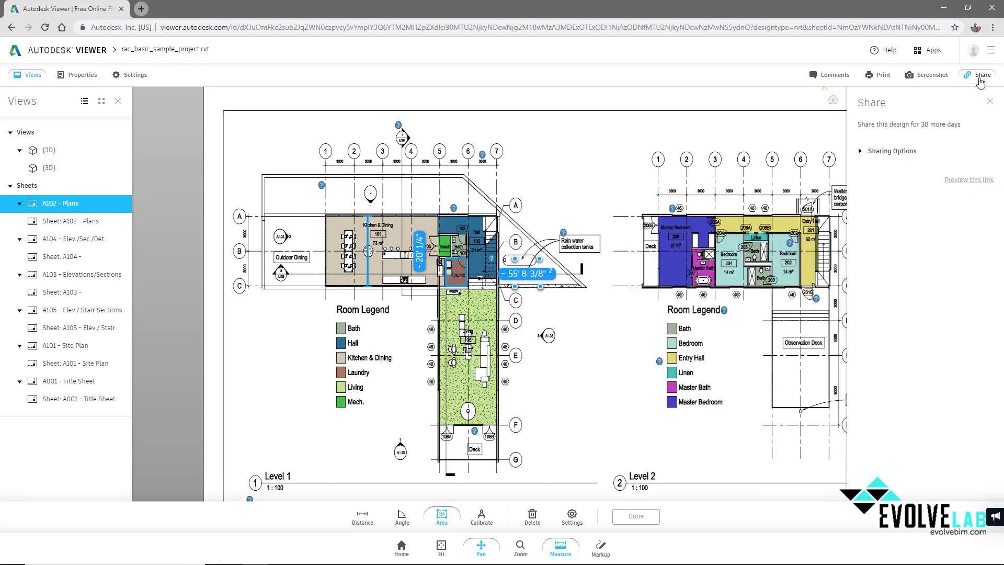